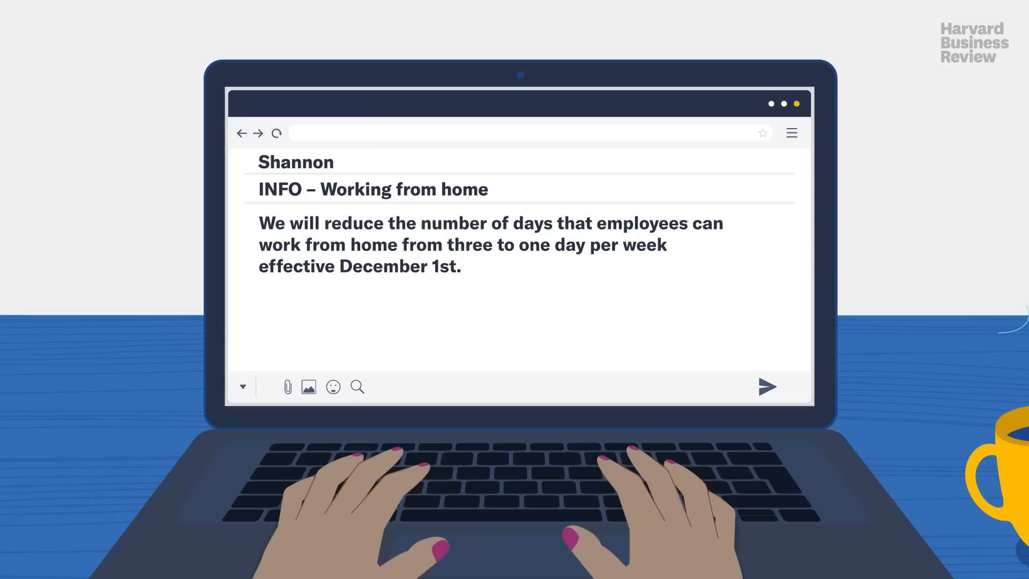
type("T")
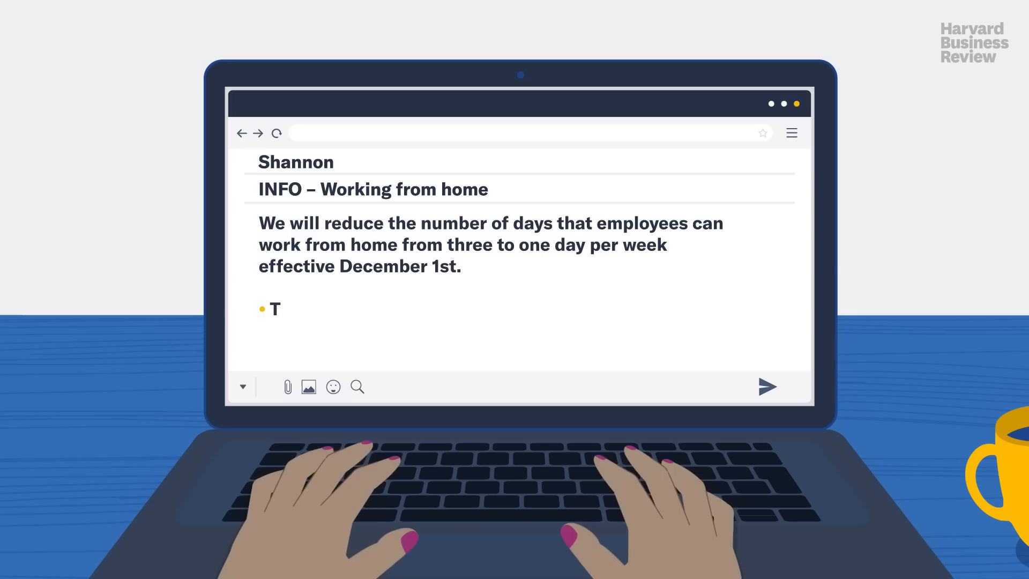
type("his is an effort to encourage team morale and foster team collab")
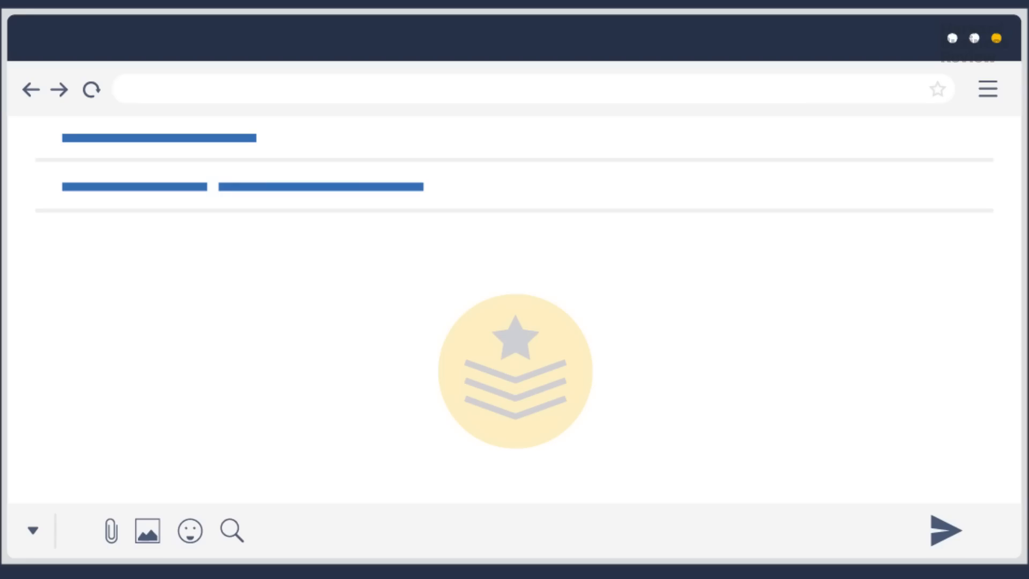
type("We scheduled the weekly update meeting")
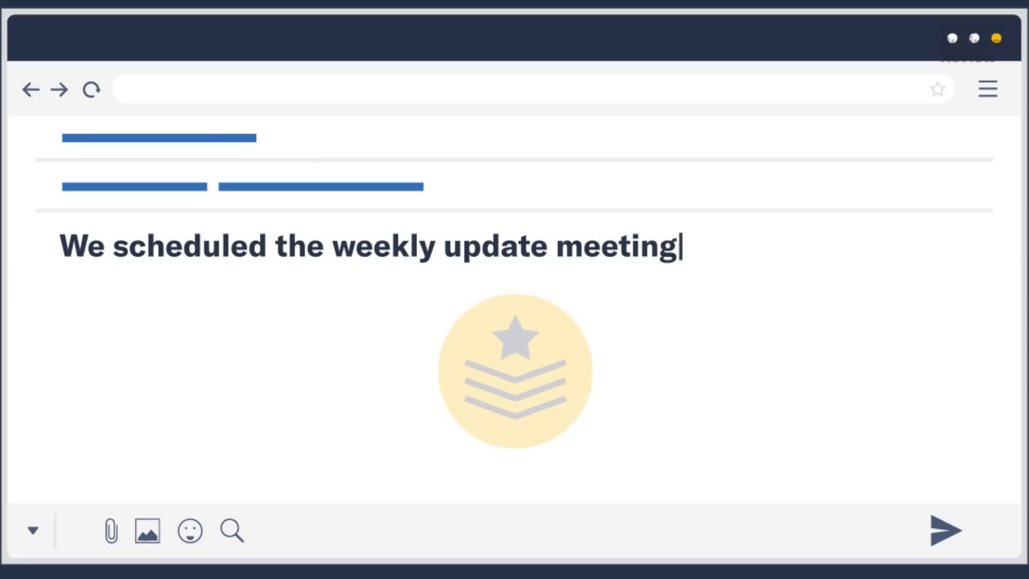